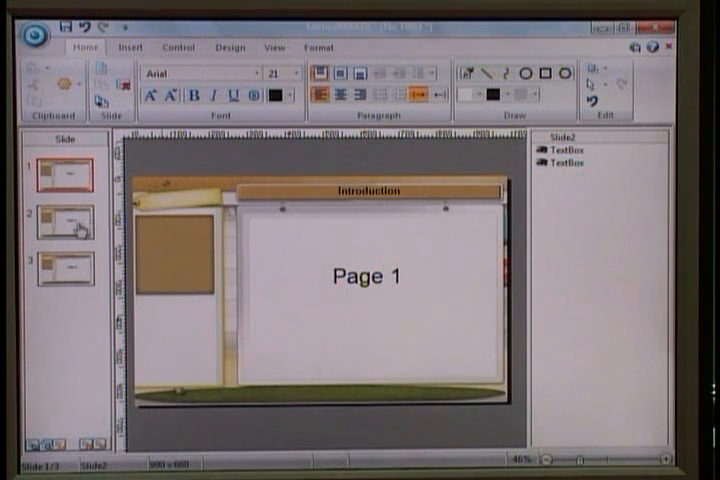
# Browse the Introduction, Page 2 history and Summary slides, ending back on slide 1.
pyautogui.click(52, 226)
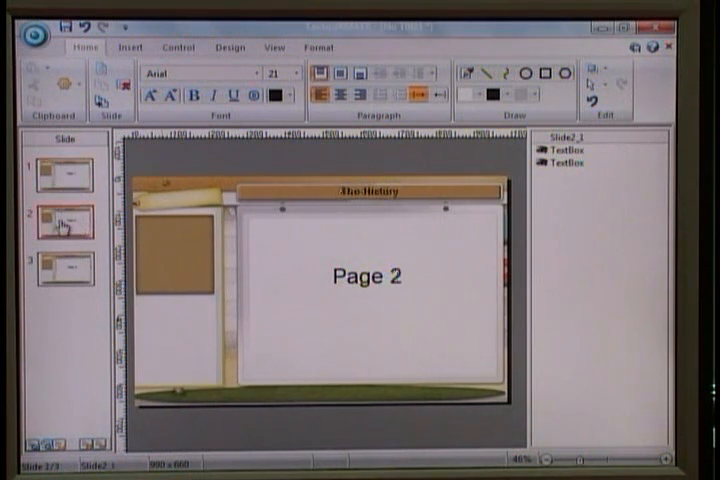
pyautogui.click(62, 174)
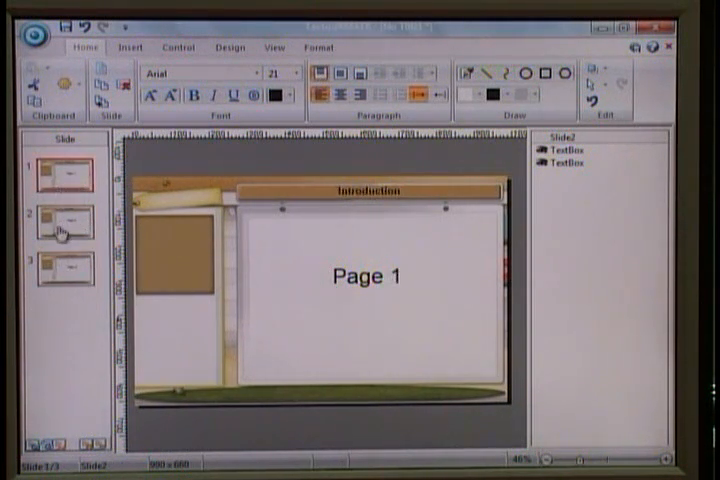
pyautogui.click(62, 222)
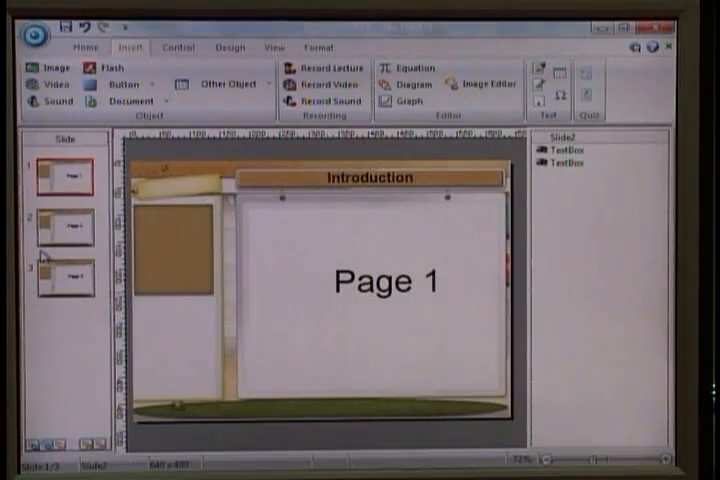
pyautogui.moveTo(62, 188)
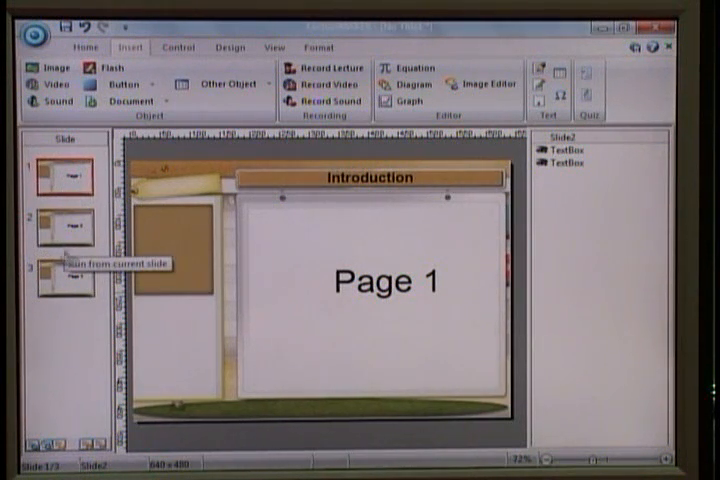
pyautogui.click(64, 280)
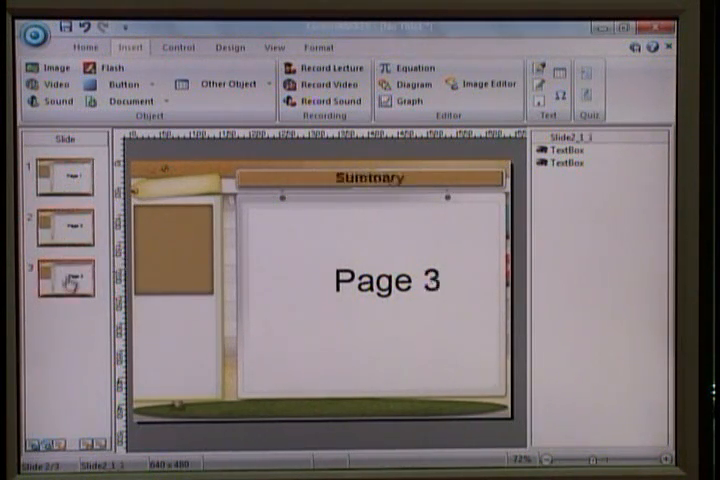
pyautogui.moveTo(60, 448)
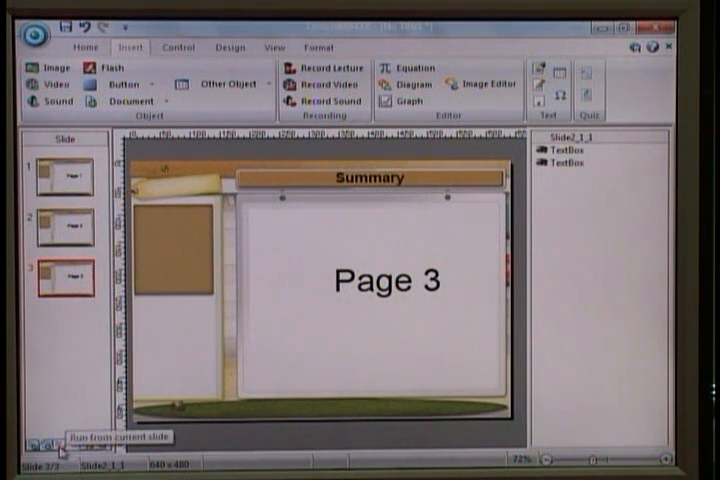
pyautogui.click(64, 176)
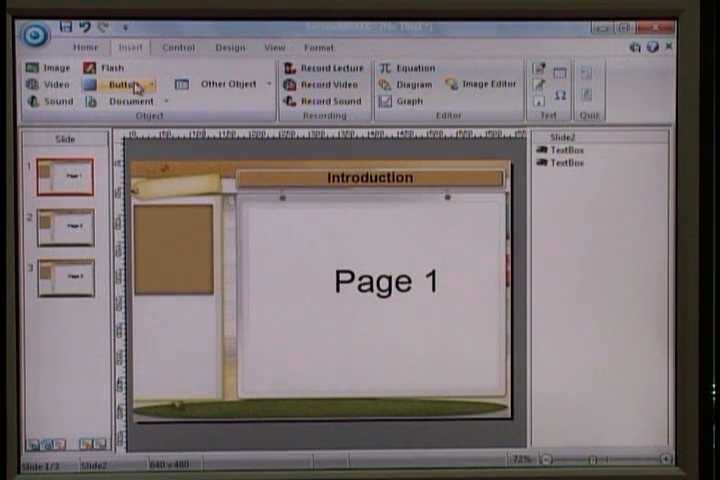
# Choose Navigation Button from the Insert tab's Button list.
pyautogui.click(116, 84)
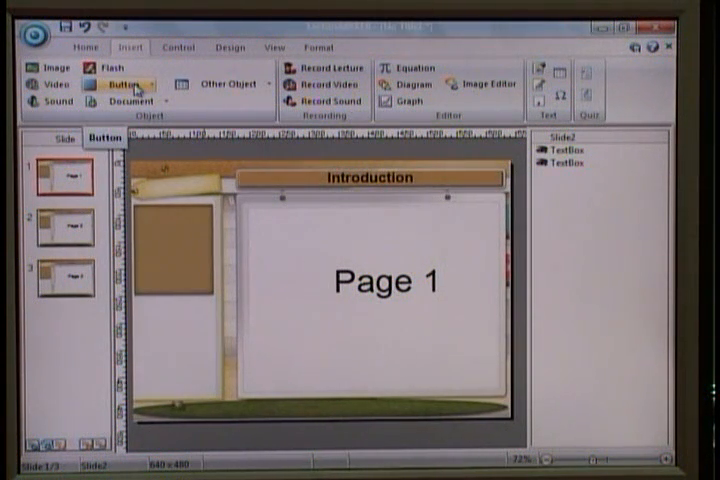
pyautogui.click(120, 84)
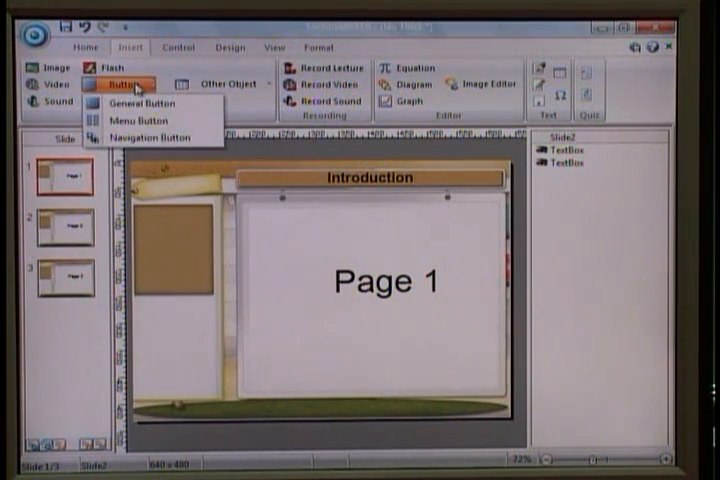
pyautogui.moveTo(150, 136)
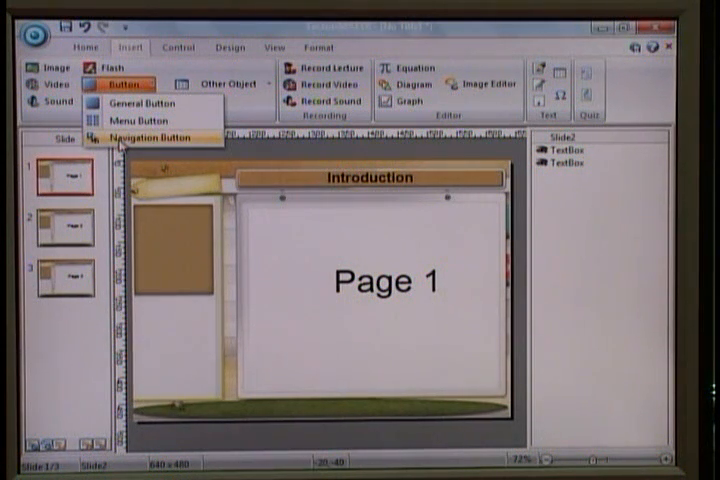
pyautogui.click(150, 136)
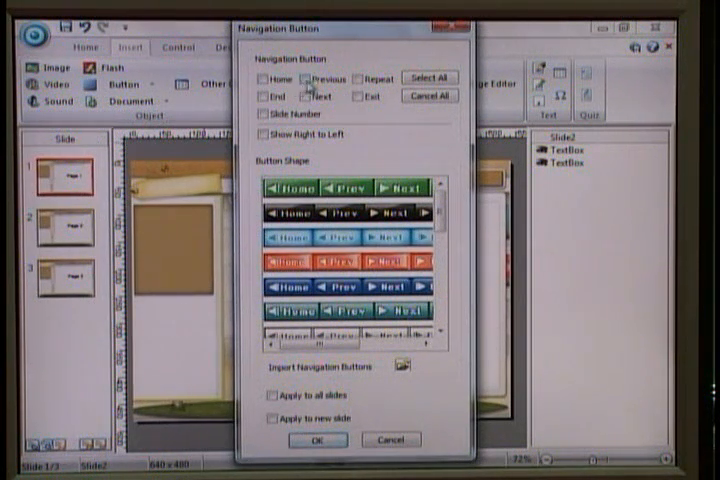
# Insert orange Previous/Next buttons applied to all slides and to new slides.
pyautogui.click(298, 80)
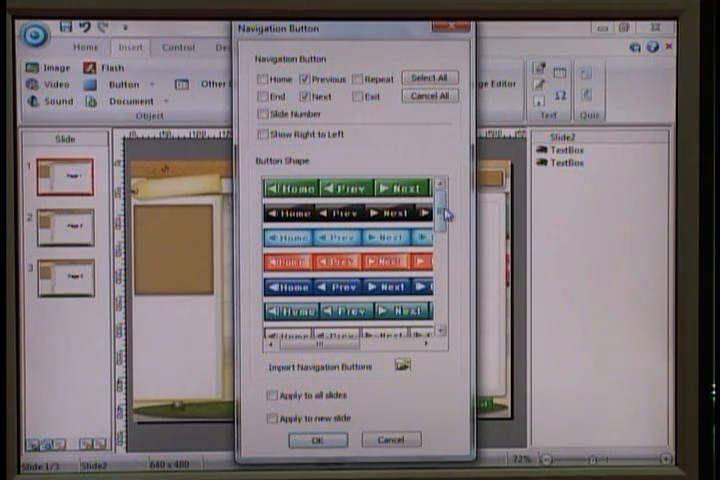
pyautogui.scroll(-3)
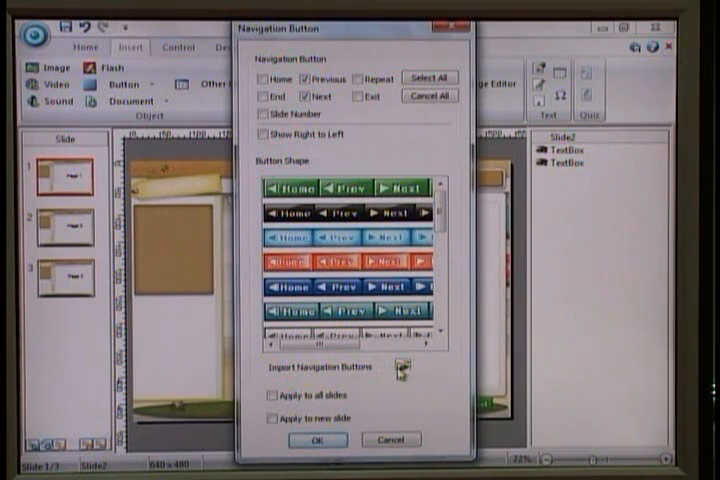
pyautogui.moveTo(318, 212)
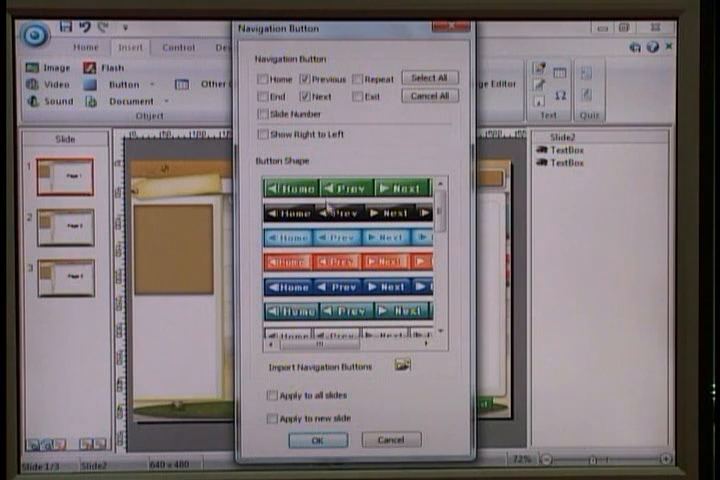
pyautogui.click(344, 264)
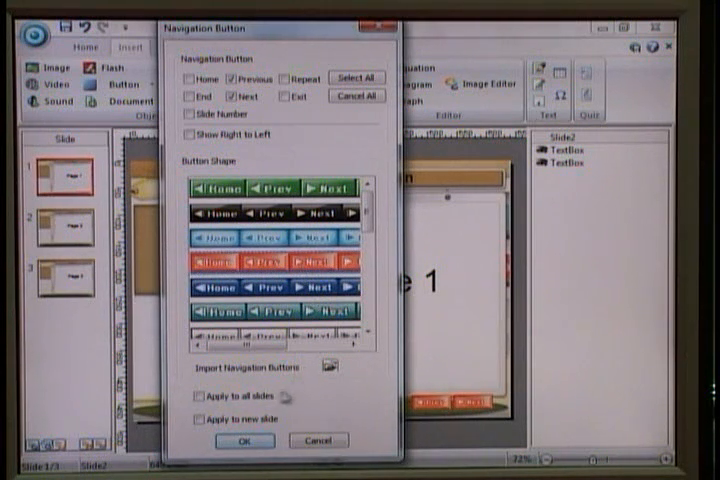
pyautogui.click(198, 392)
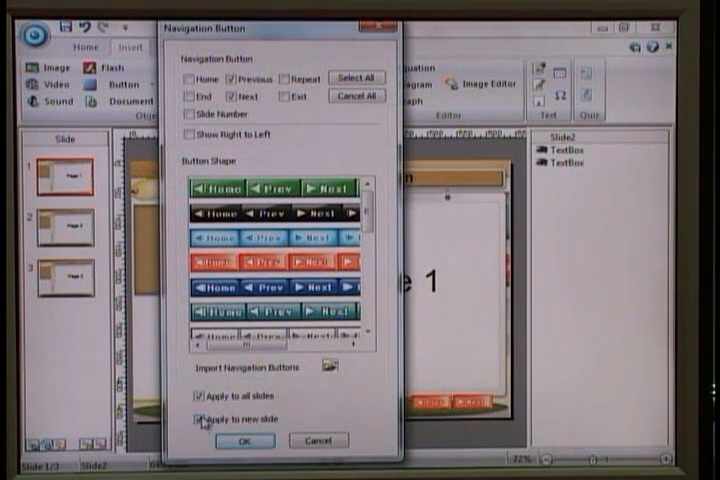
pyautogui.click(196, 416)
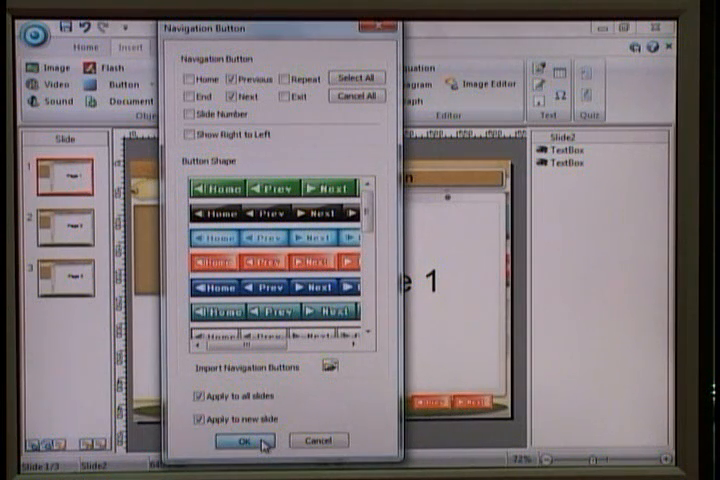
pyautogui.click(236, 440)
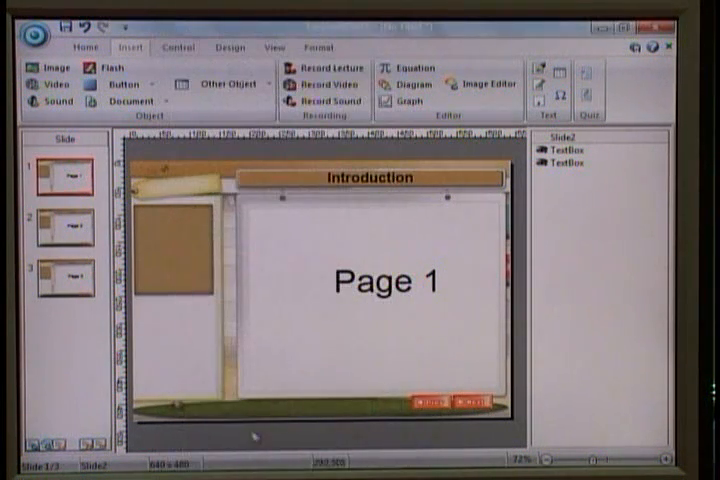
# Preview the lecture and step through the slides with the Next button, then close the preview.
pyautogui.click(62, 228)
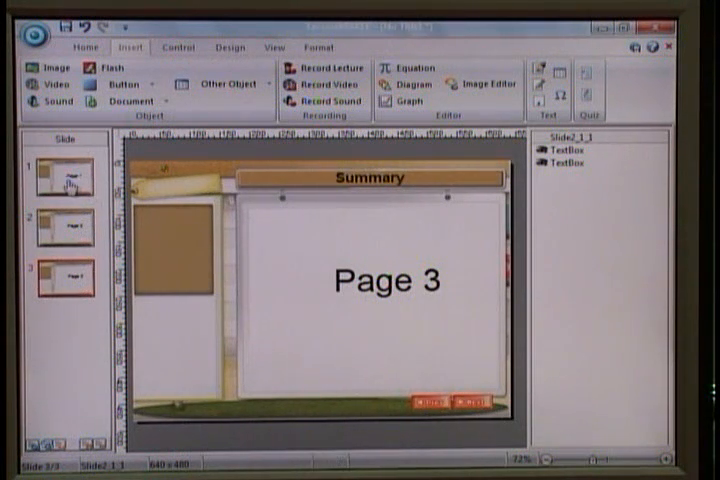
pyautogui.click(64, 176)
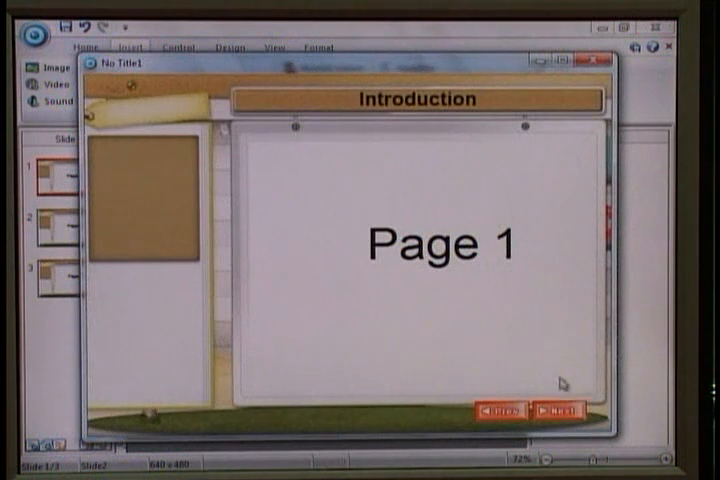
pyautogui.click(552, 410)
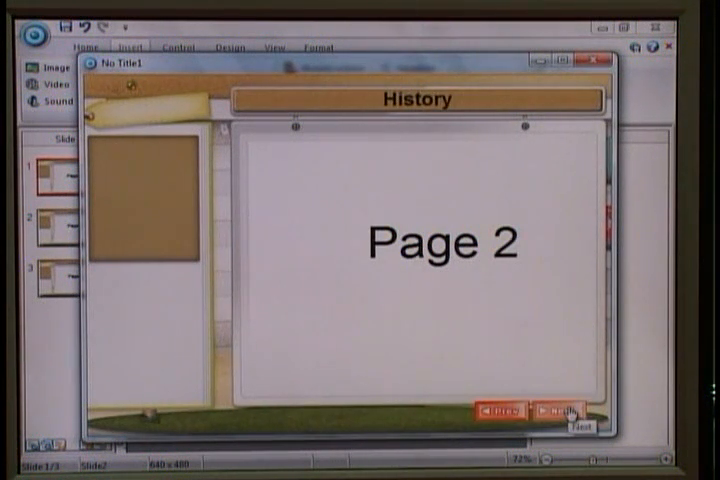
pyautogui.click(556, 410)
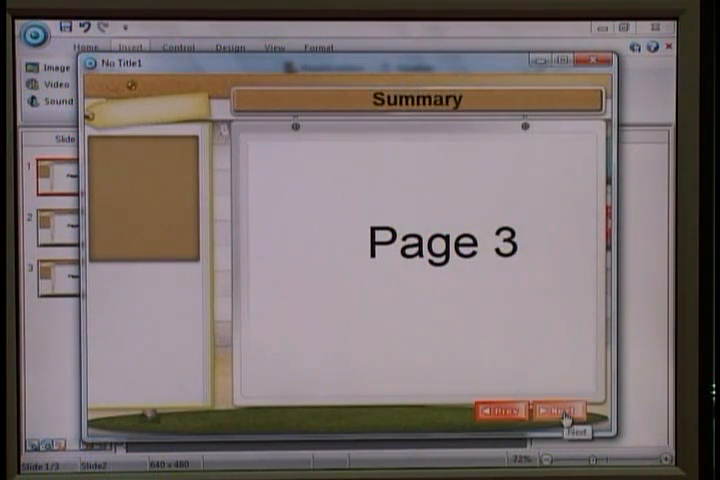
pyautogui.moveTo(496, 410)
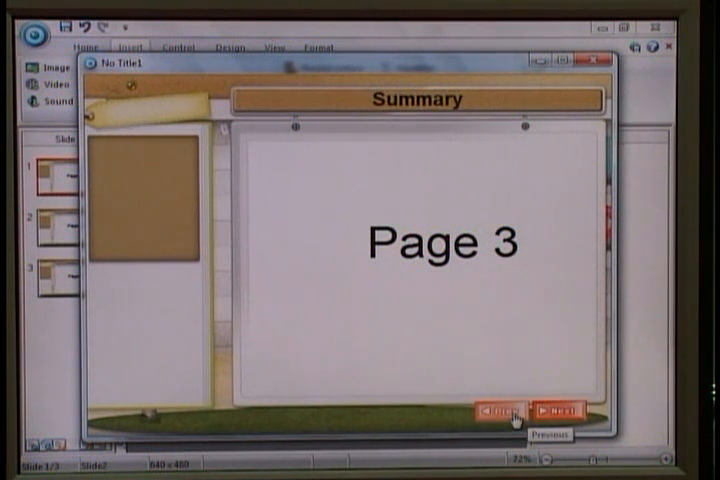
pyautogui.click(496, 410)
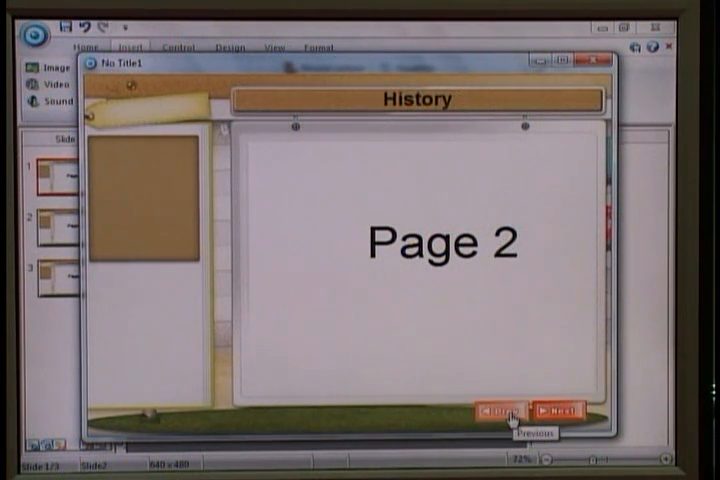
pyautogui.click(508, 408)
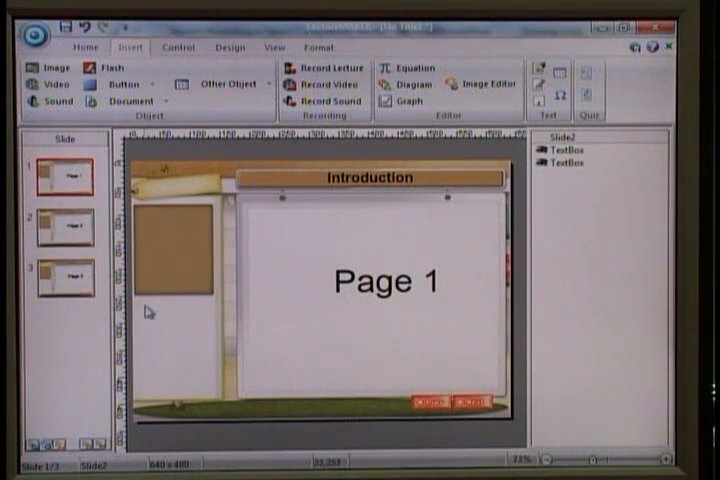
pyautogui.moveTo(148, 342)
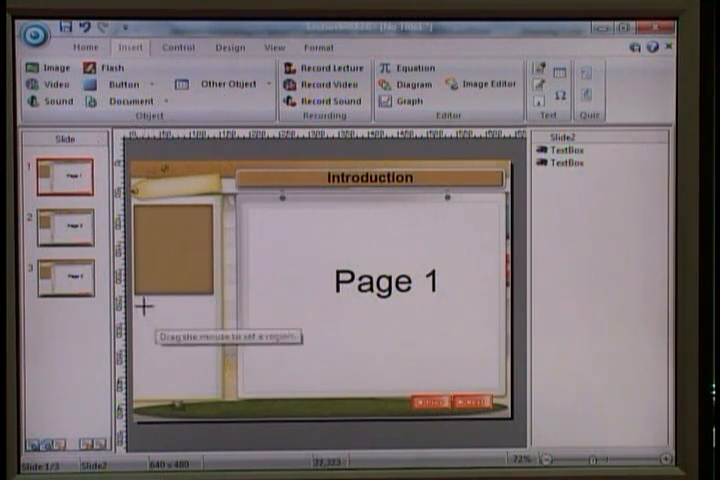
# Draw the menu button region under the brown picture on the Introduction slide.
pyautogui.moveTo(144, 304); pyautogui.dragTo(198, 376)
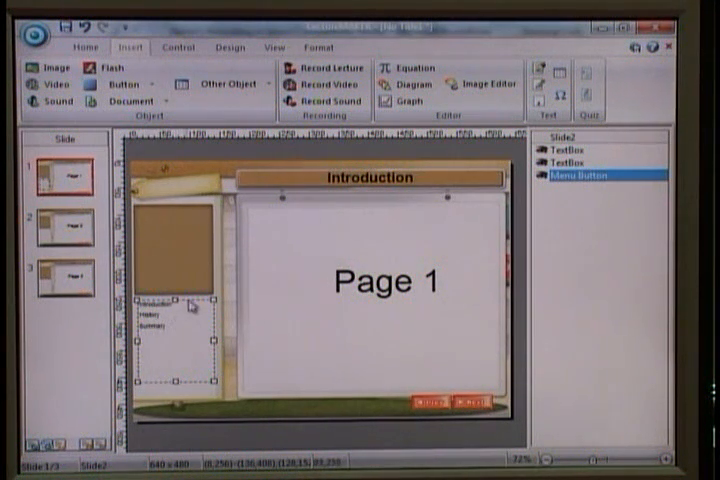
pyautogui.moveTo(170, 350)
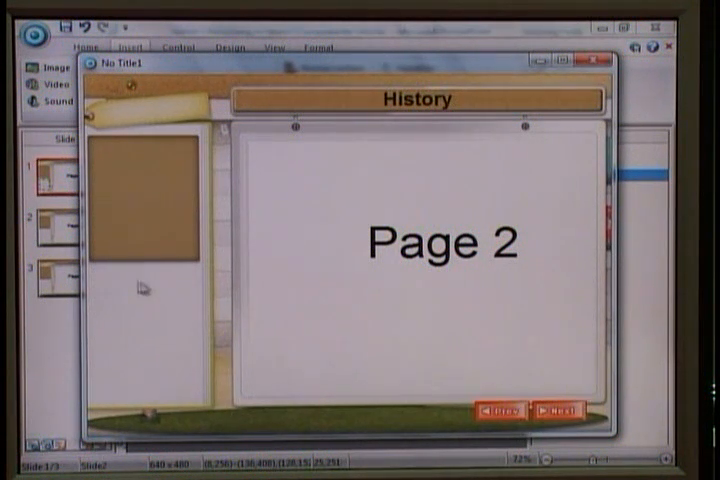
pyautogui.moveTo(130, 284)
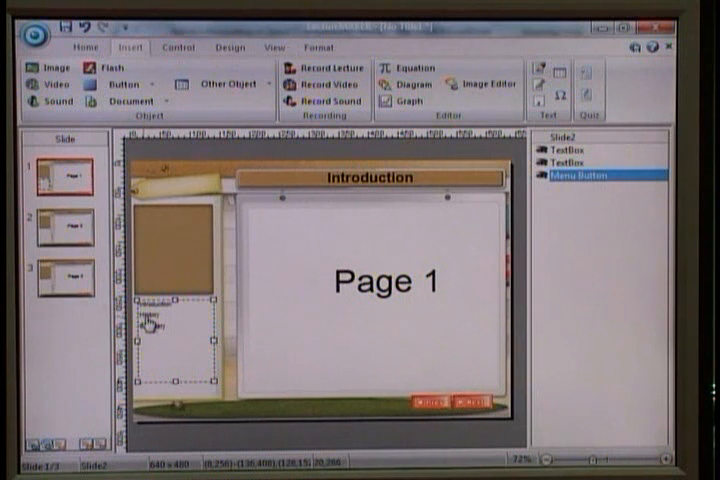
# Cut the menu button and paste it into the Body Master.
pyautogui.rightClick(150, 322)
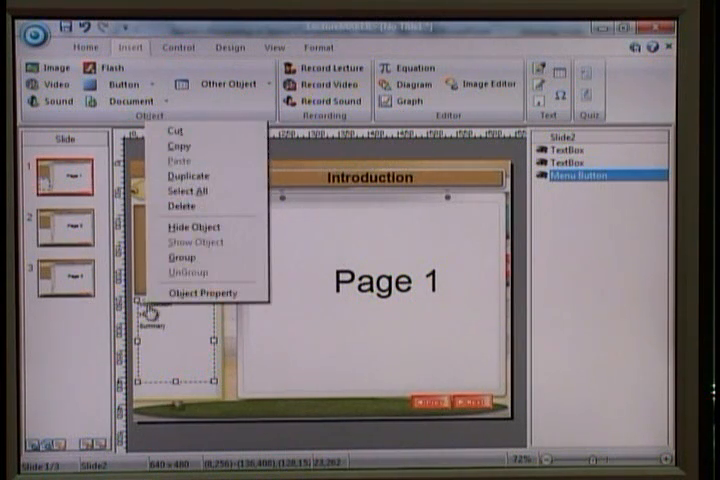
pyautogui.moveTo(196, 138)
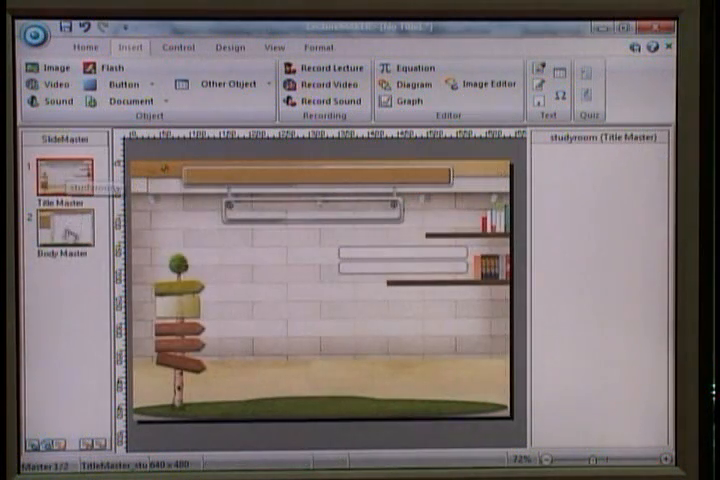
pyautogui.click(64, 236)
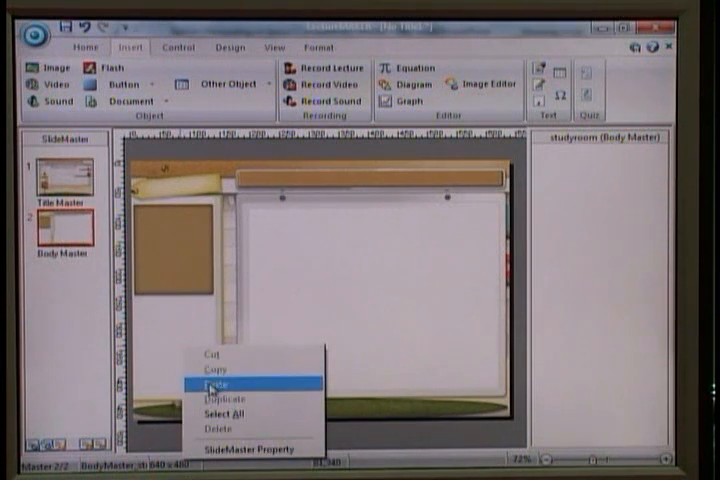
pyautogui.click(216, 384)
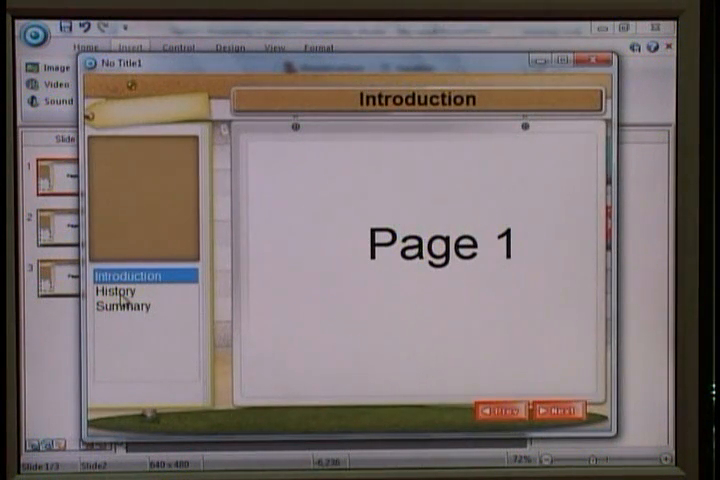
# Jump to History from the menu list in preview, then reopen the Body Master.
pyautogui.click(116, 292)
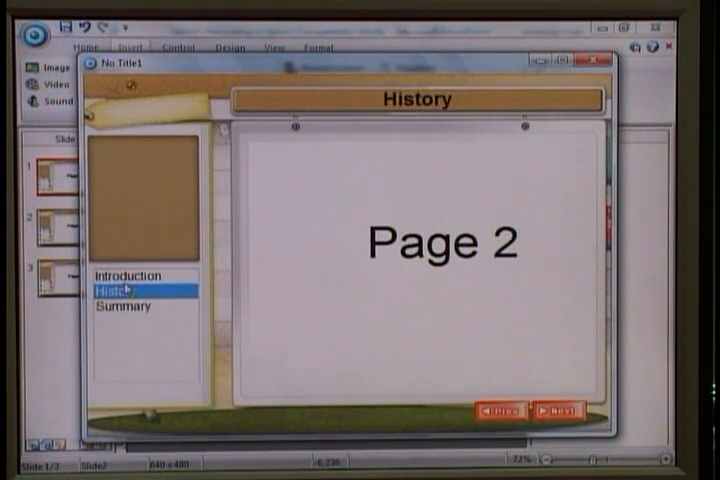
pyautogui.click(122, 308)
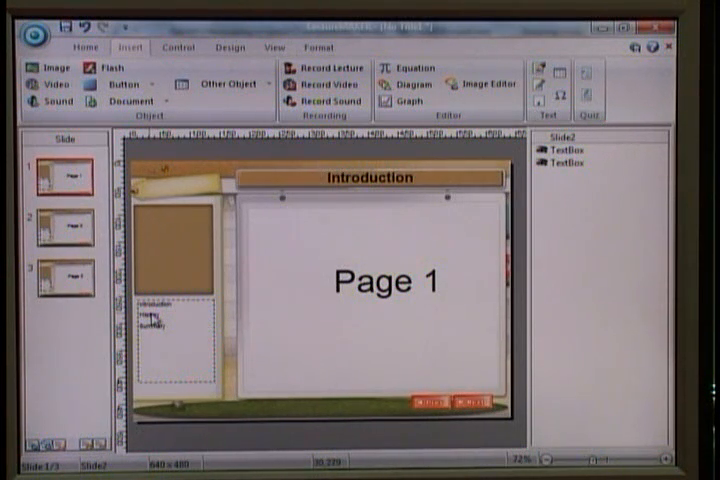
pyautogui.rightClick(176, 330)
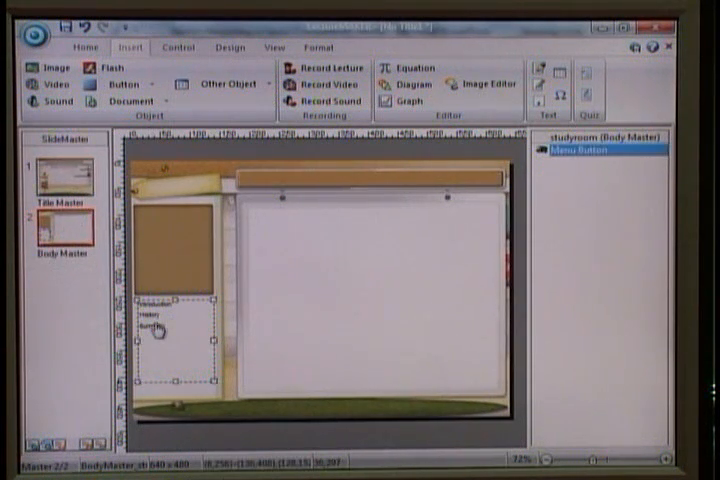
# Set the menu button's Menu Type to Combo box and confirm.
pyautogui.doubleClick(156, 324)
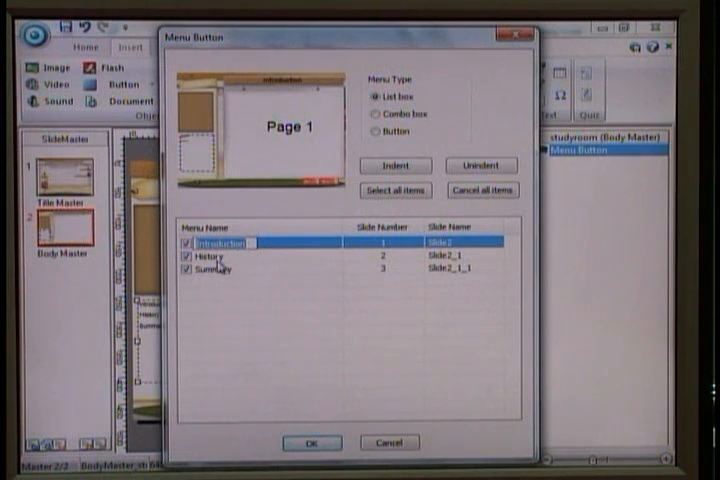
pyautogui.moveTo(232, 264)
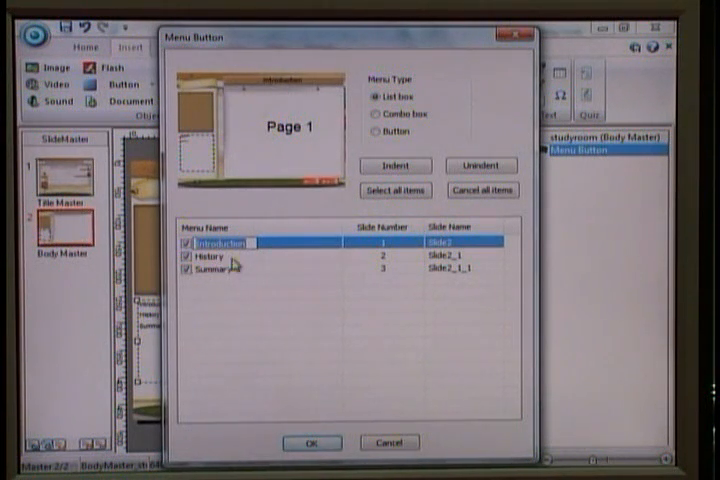
pyautogui.click(210, 256)
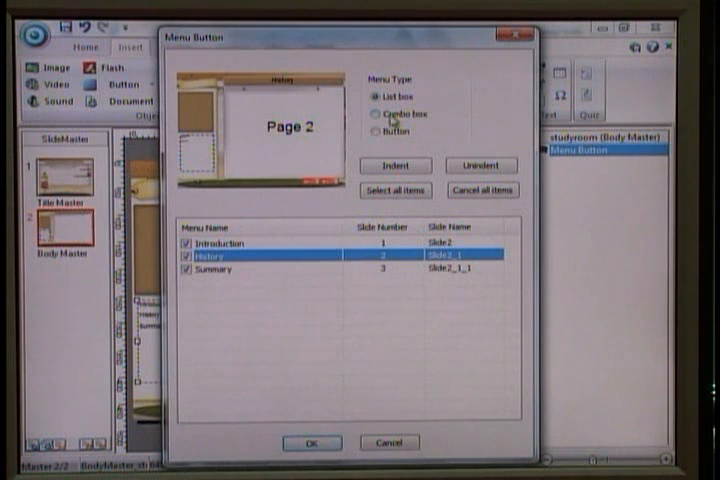
pyautogui.moveTo(398, 144)
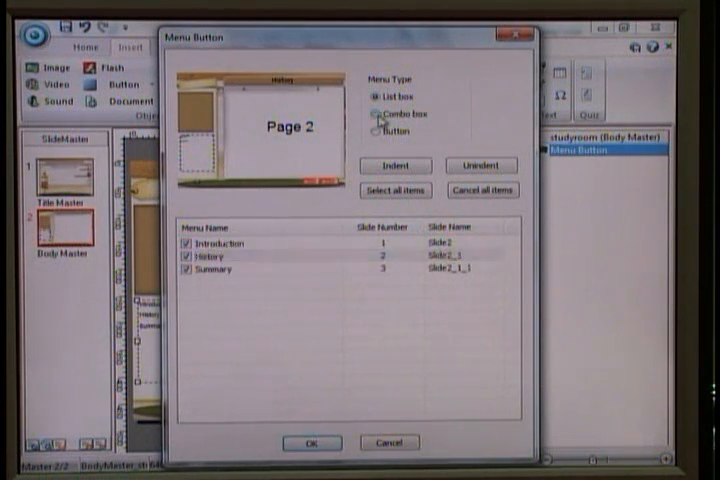
pyautogui.click(374, 112)
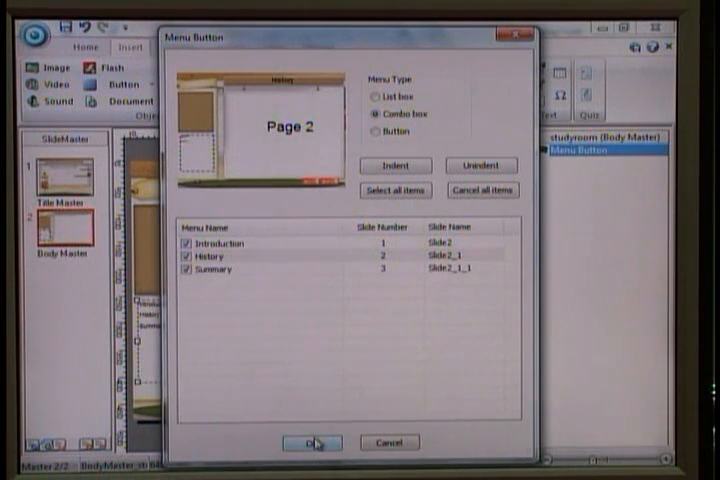
pyautogui.click(312, 442)
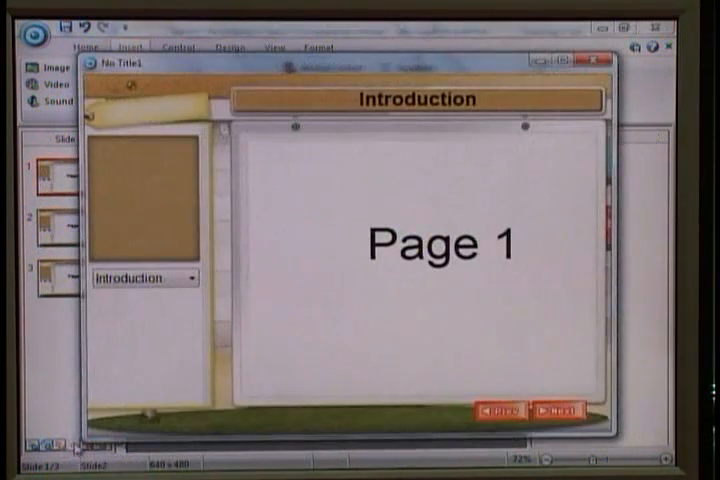
# In preview, move to History and then pick Summary from the combo-box menu.
pyautogui.click(190, 278)
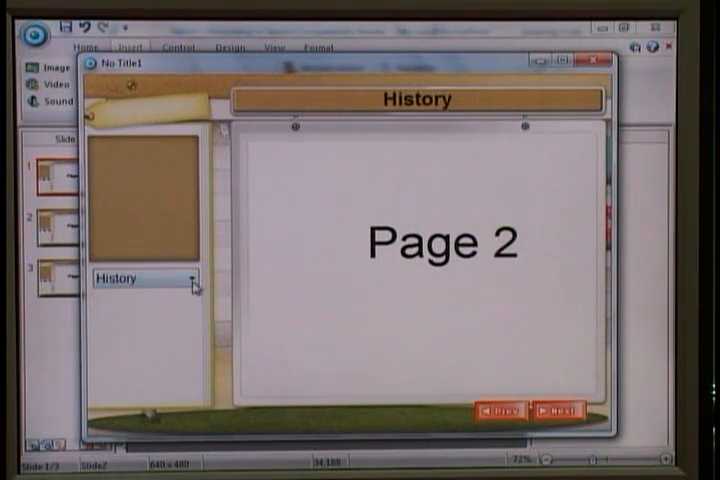
pyautogui.click(188, 276)
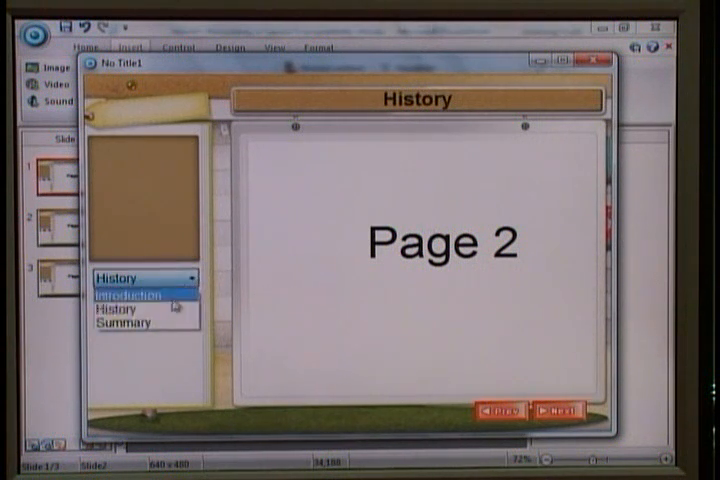
pyautogui.moveTo(140, 324)
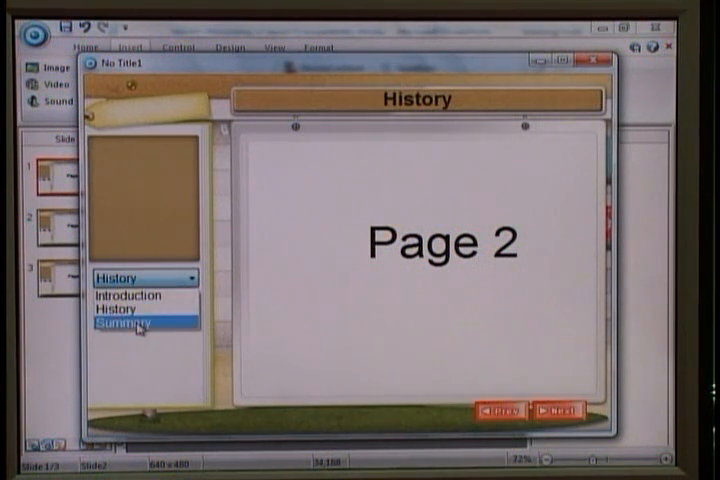
pyautogui.click(140, 322)
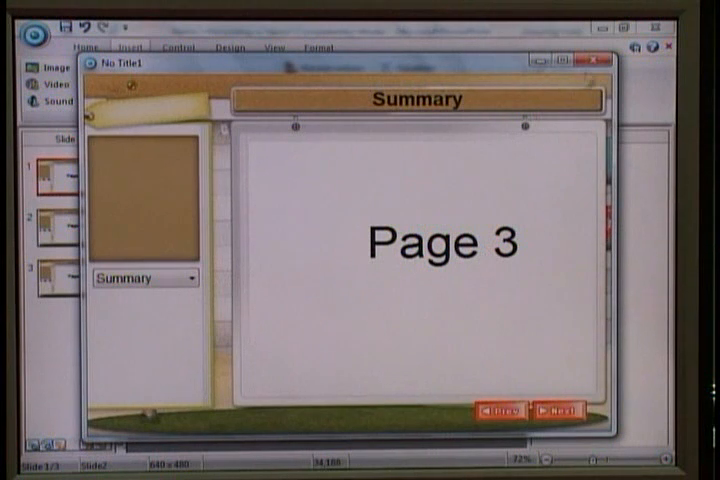